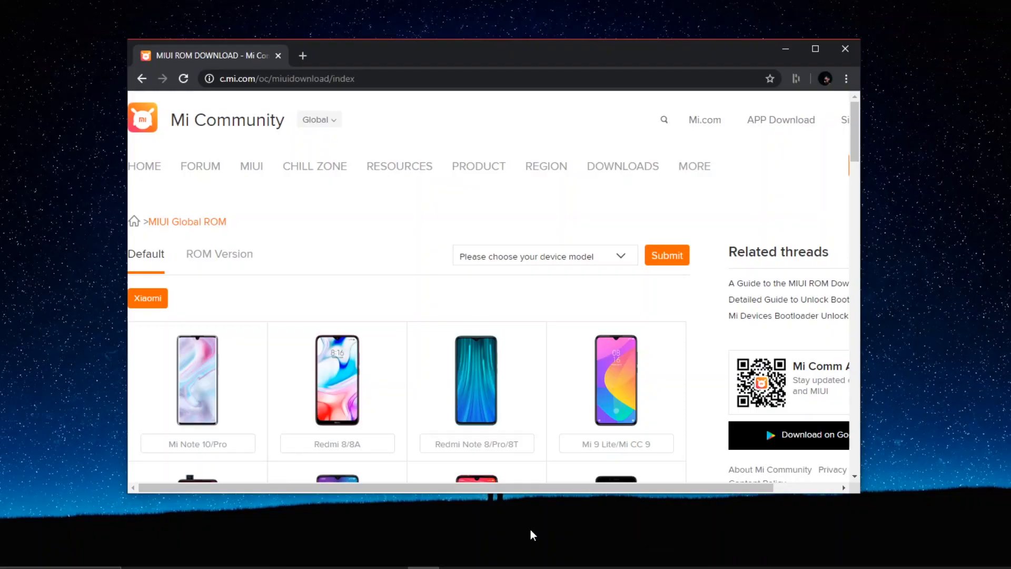
Start the Mi A2 full ROM download from Mi Community, then minimize Chrome to the desktop
{"action": "scroll", "scroll_direction": "down", "scroll_amount": 3}
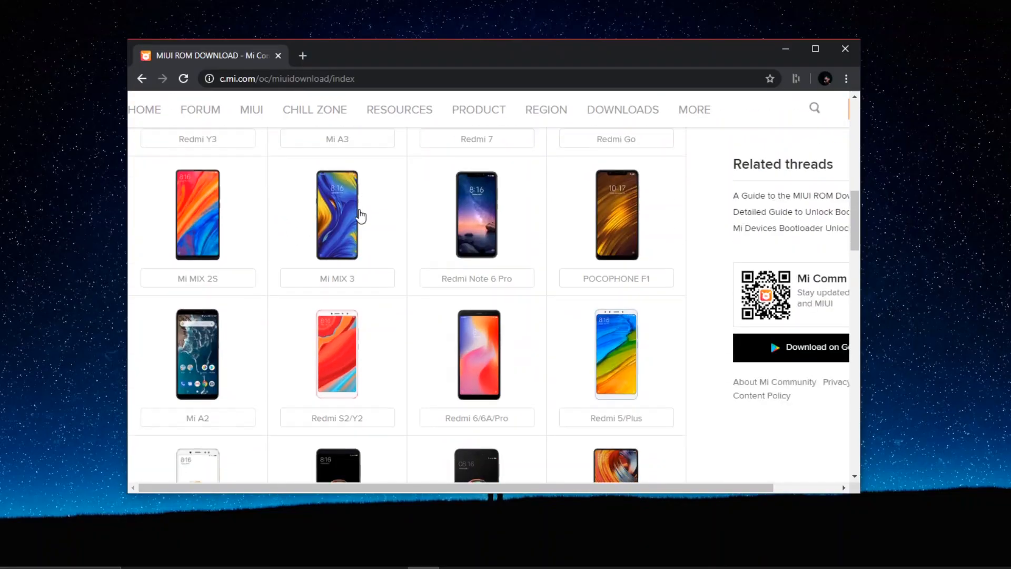
{"action": "scroll", "scroll_direction": "down", "scroll_amount": 3}
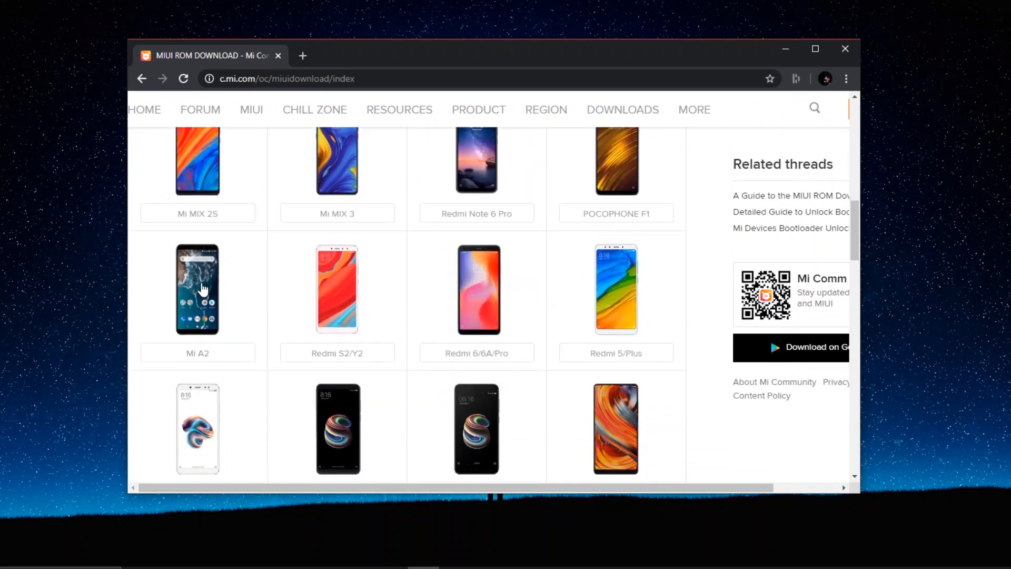
{"action": "left_click", "coordinate": [197, 288]}
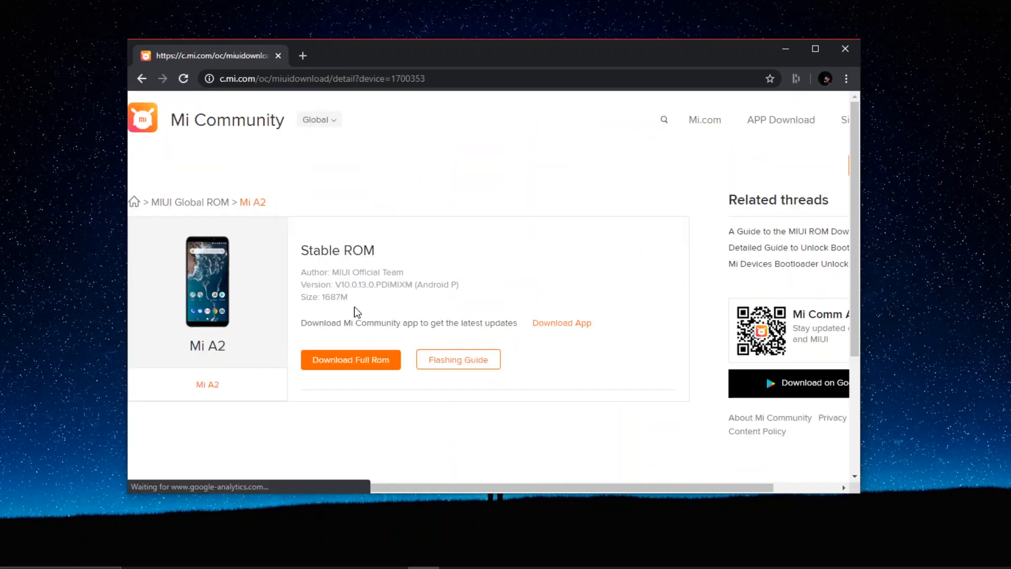
{"action": "scroll", "scroll_direction": "down", "scroll_amount": 3}
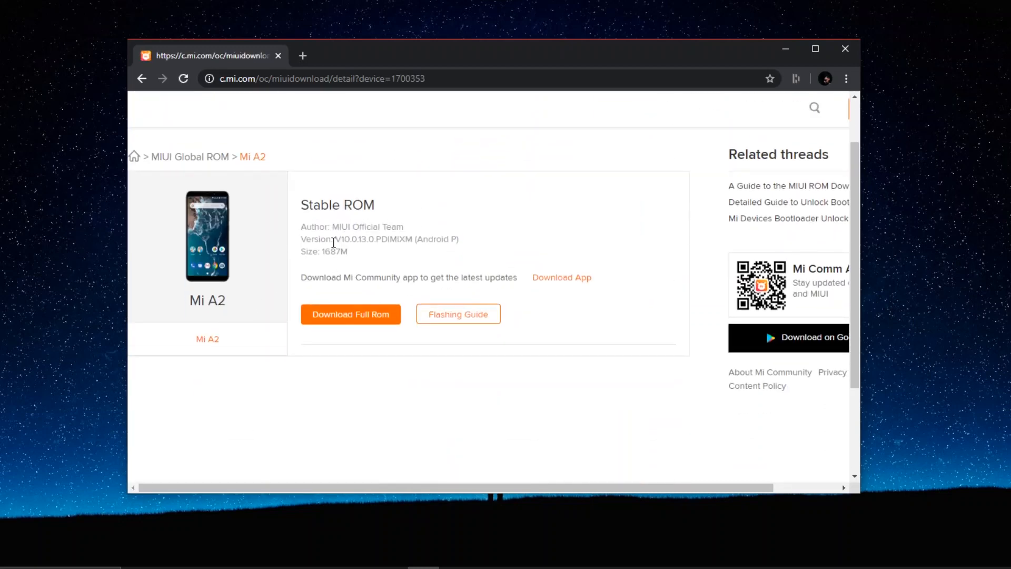
{"action": "mouse_move", "coordinate": [366, 316]}
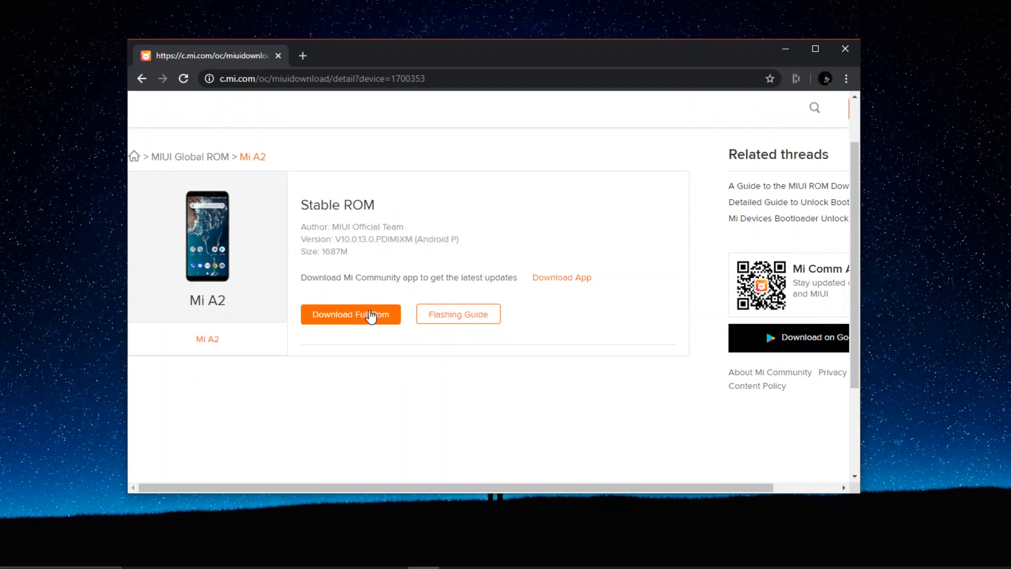
{"action": "left_click", "coordinate": [351, 314]}
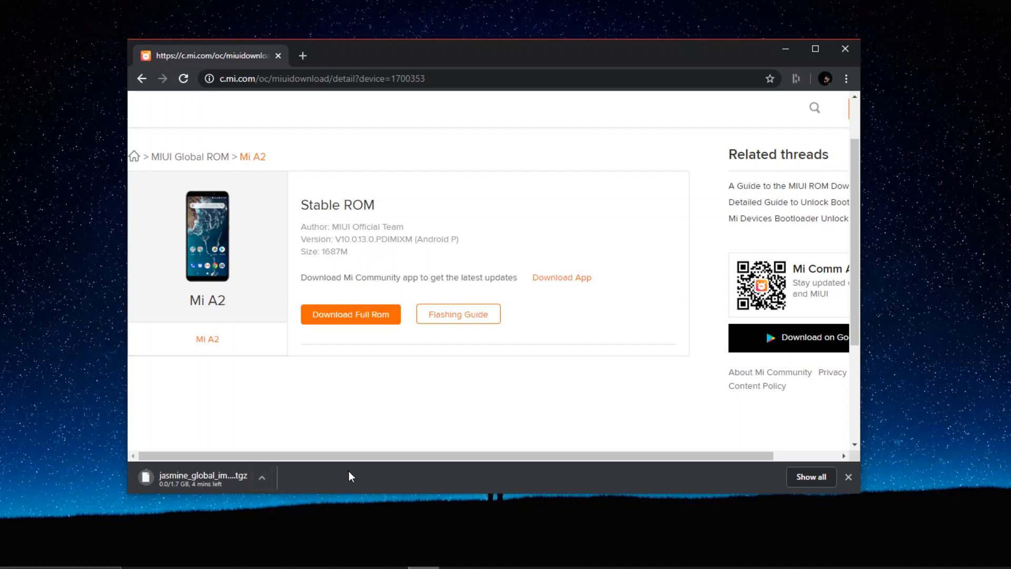
{"action": "left_click", "coordinate": [811, 477]}
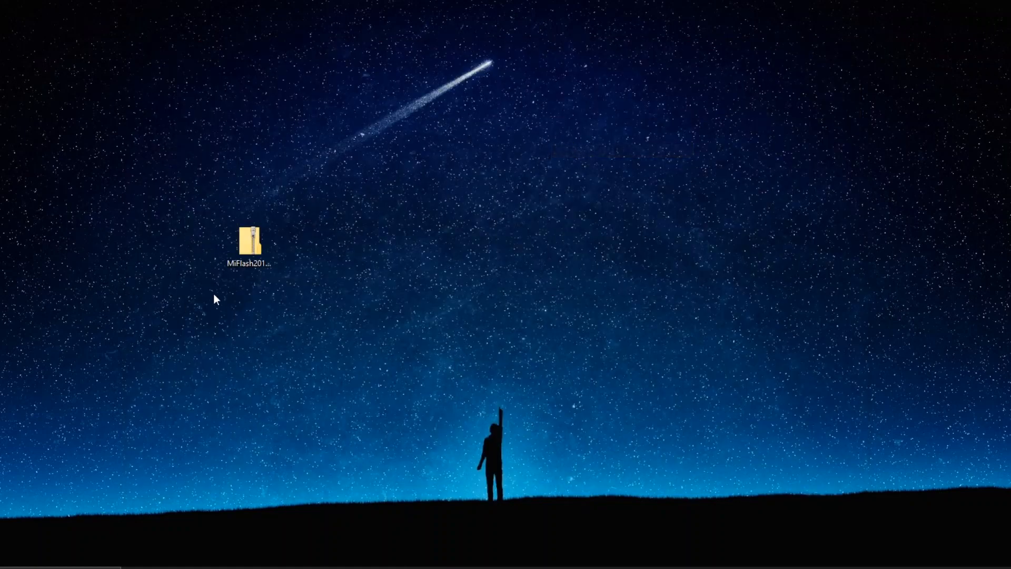
Extract the MiFlash zip on the desktop and launch MiFlash from the extracted folder
{"action": "right_click", "coordinate": [252, 236]}
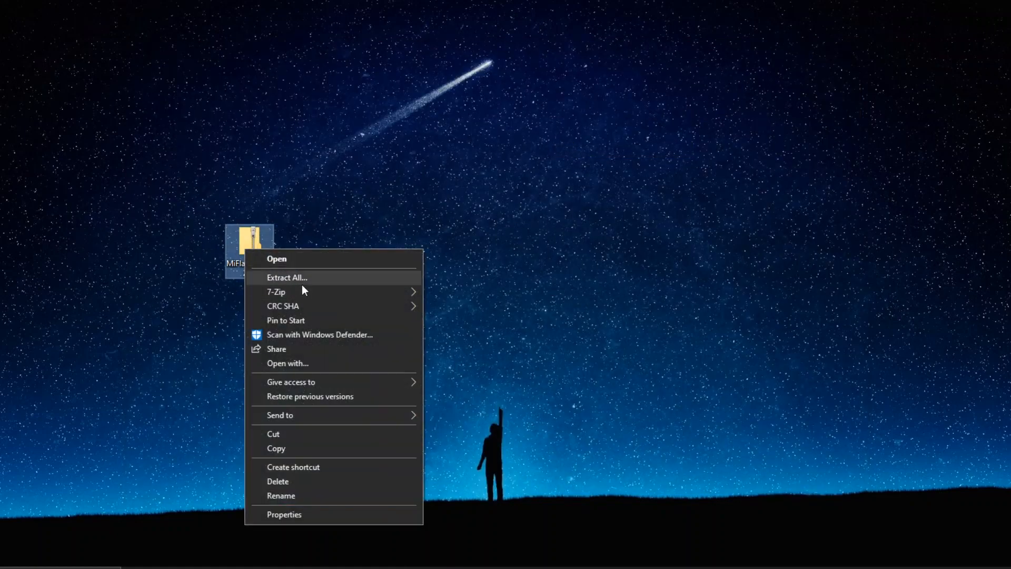
{"action": "left_click", "coordinate": [287, 278]}
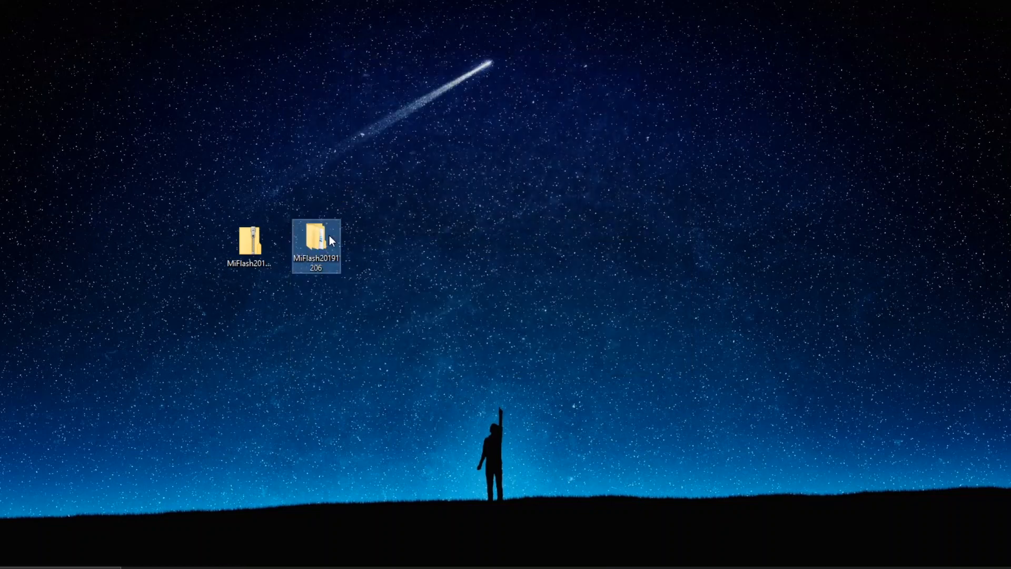
{"action": "double_click", "coordinate": [314, 243]}
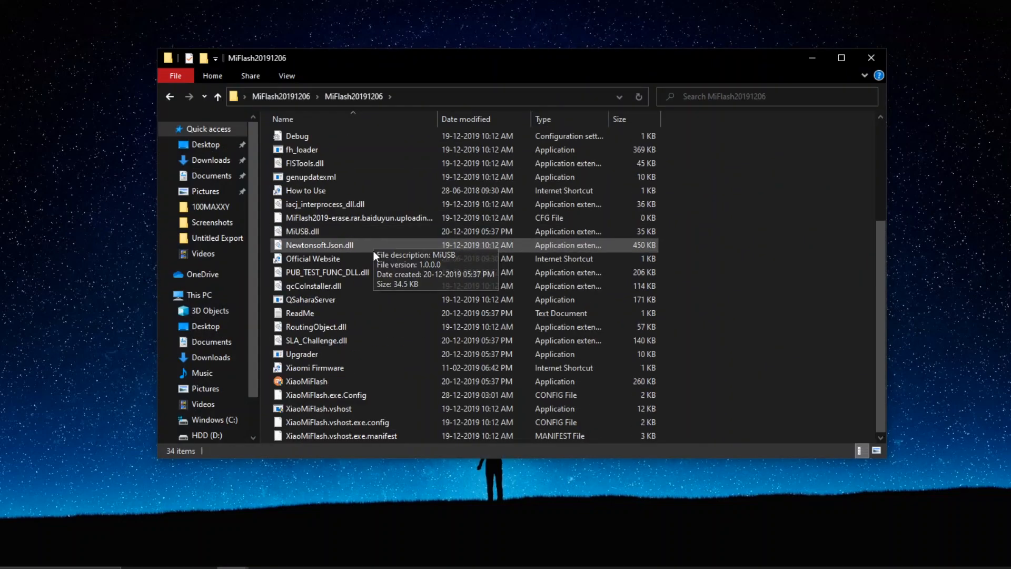
{"action": "double_click", "coordinate": [306, 381]}
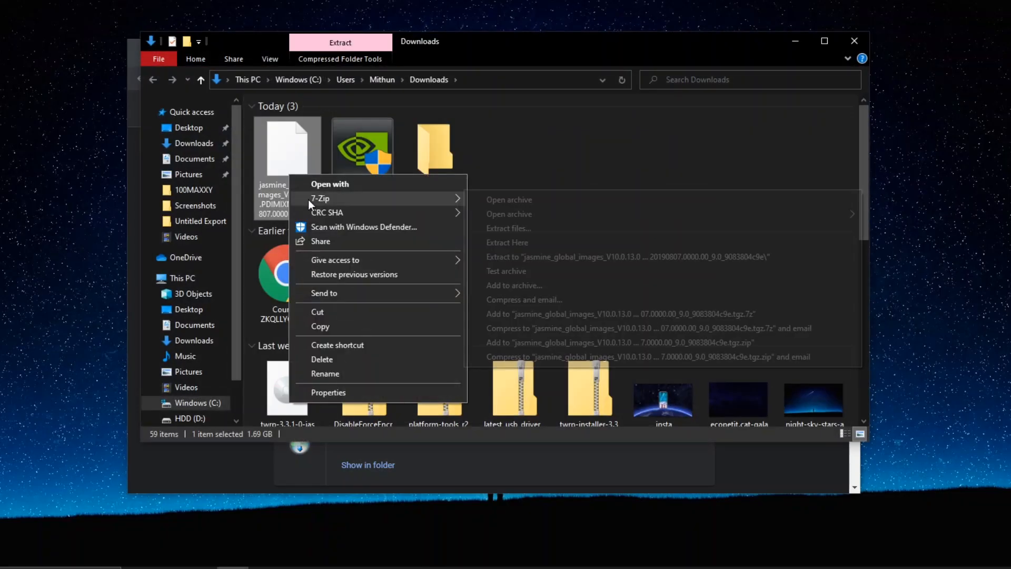
{"action": "mouse_move", "coordinate": [525, 256]}
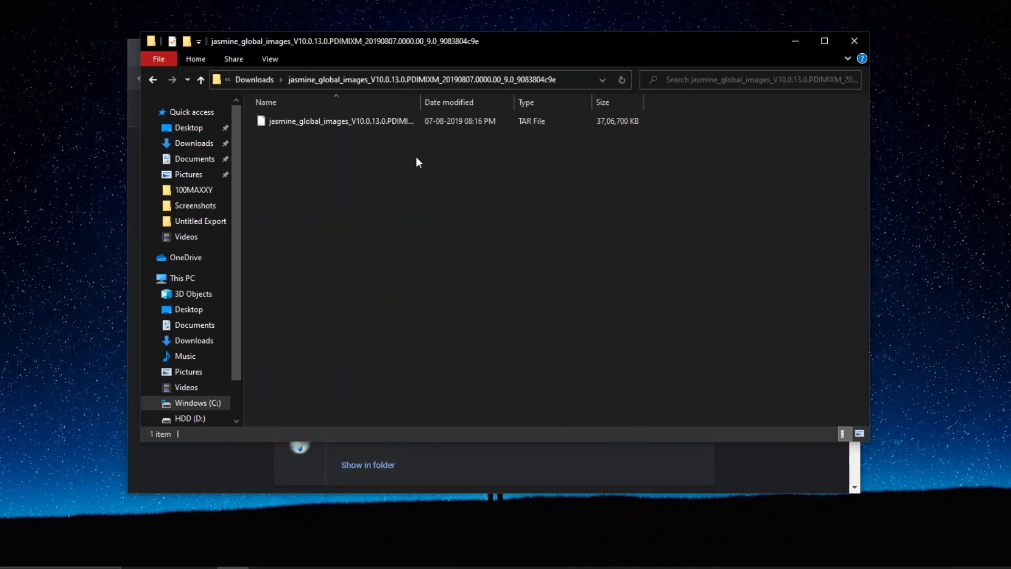
Extract the jasmine .tgz and its inner TAR file in Downloads with 7-Zip
{"action": "right_click", "coordinate": [339, 121]}
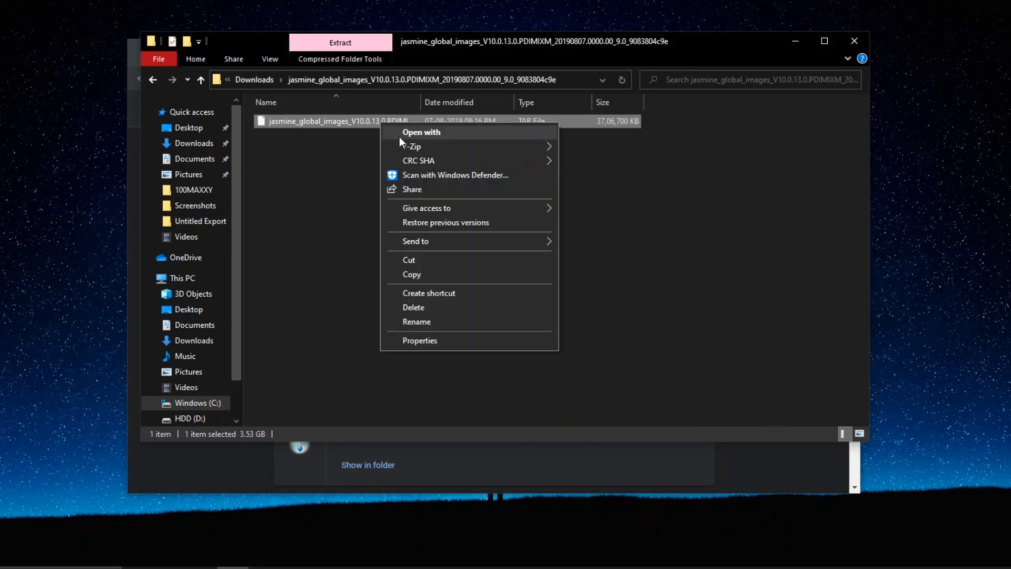
{"action": "mouse_move", "coordinate": [411, 147]}
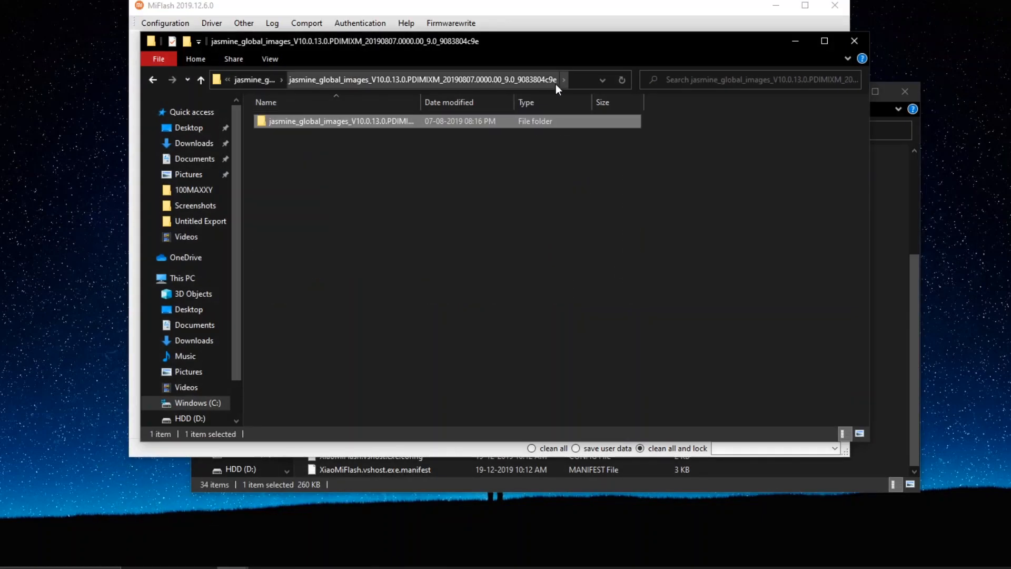
Paste the extracted ROM folder path into MiFlash and refresh to list the connected device
{"action": "double_click", "coordinate": [340, 121]}
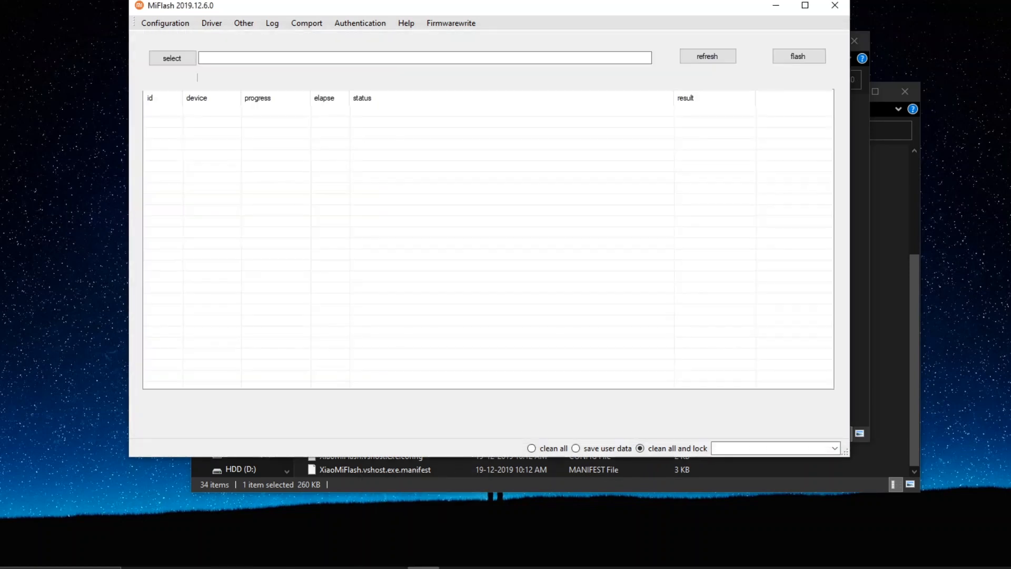
{"action": "right_click", "coordinate": [419, 53]}
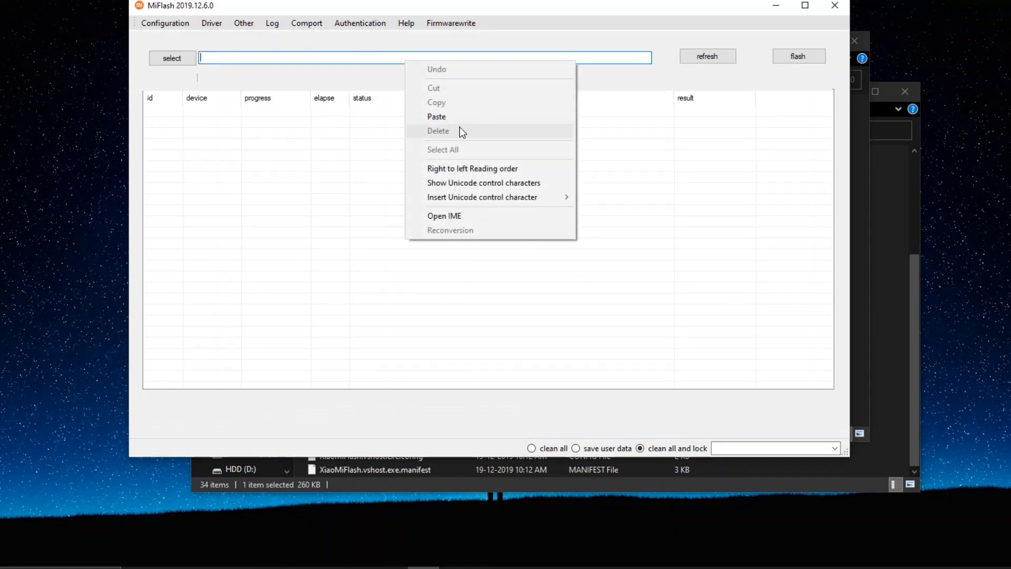
{"action": "left_click", "coordinate": [436, 116]}
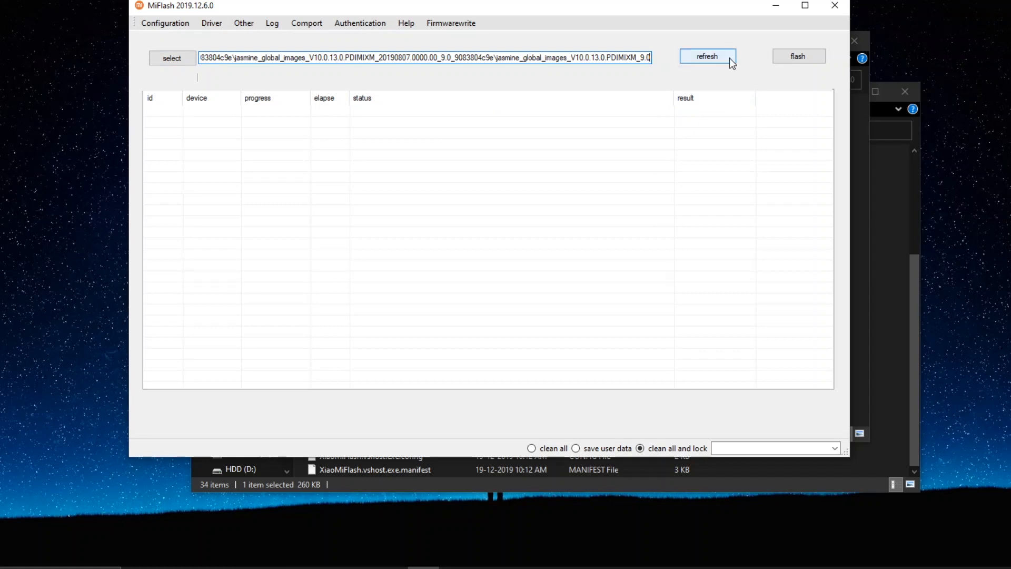
{"action": "left_click", "coordinate": [708, 56]}
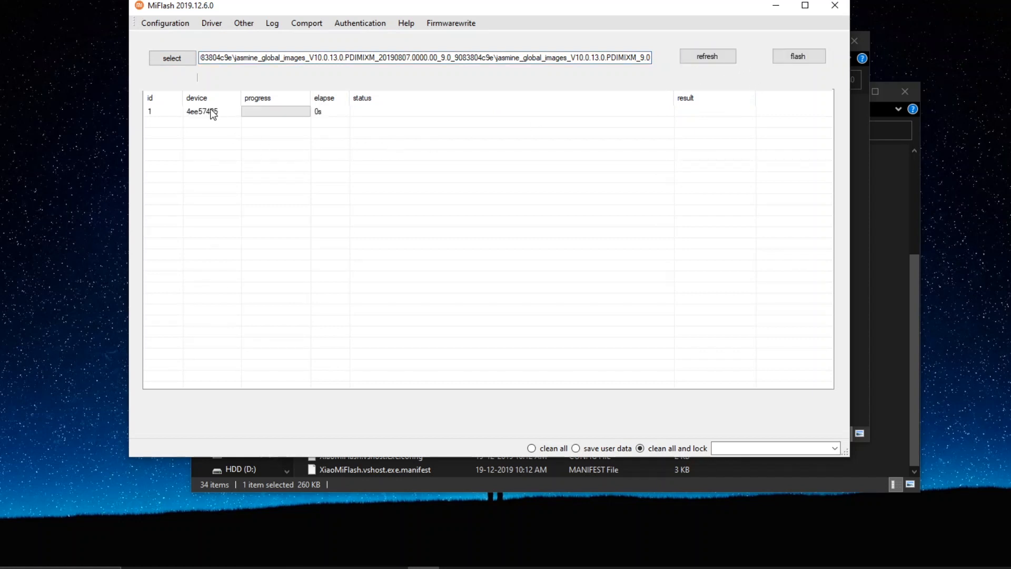
{"action": "mouse_move", "coordinate": [656, 410]}
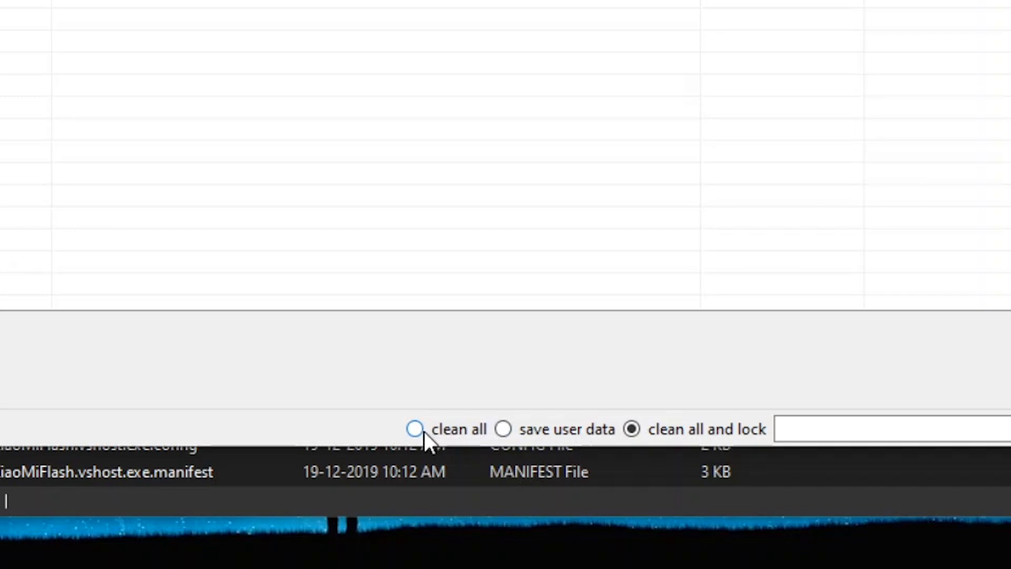
Select the 'clean all' wipe mode so flash_all.bat is the script
{"action": "left_click", "coordinate": [416, 430]}
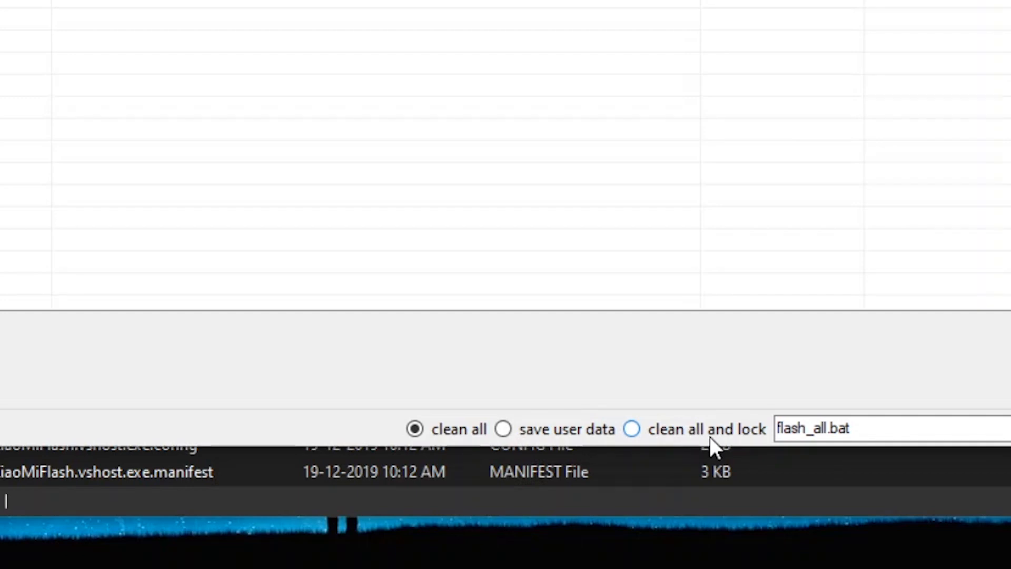
{"action": "mouse_move", "coordinate": [406, 416]}
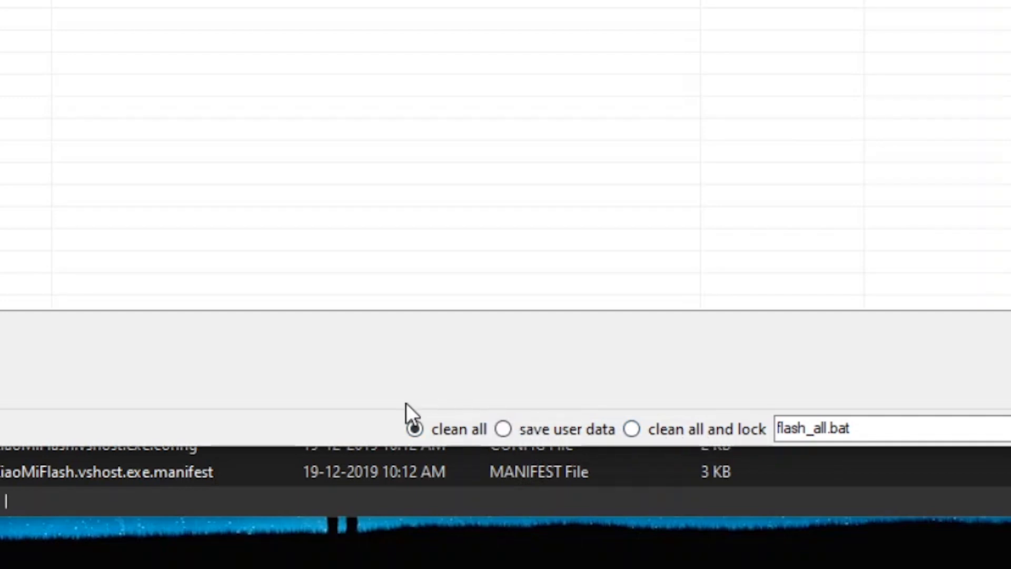
{"action": "left_click", "coordinate": [415, 429]}
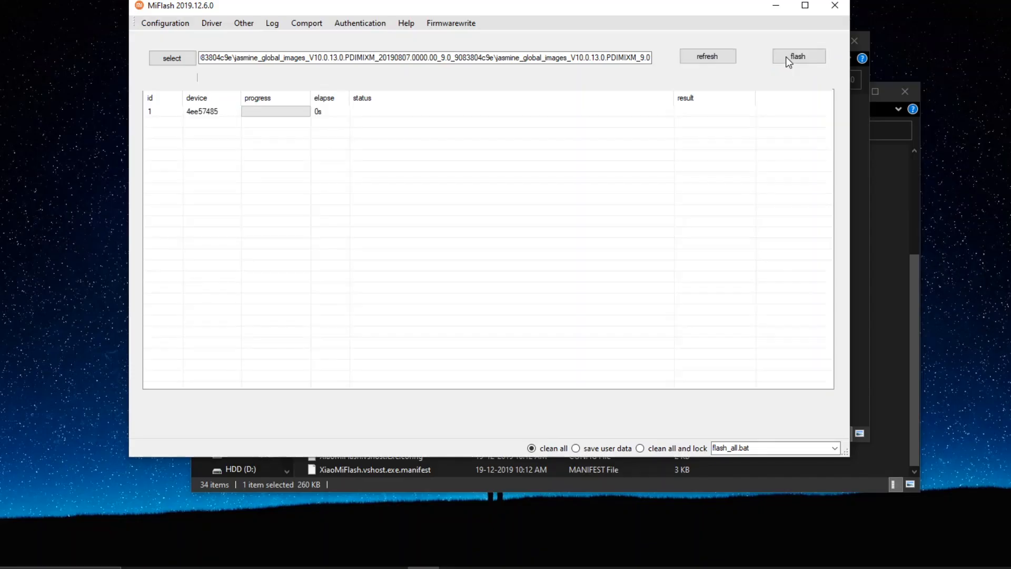
Flash the ROM to the connected phone with clean all
{"action": "left_click", "coordinate": [798, 56]}
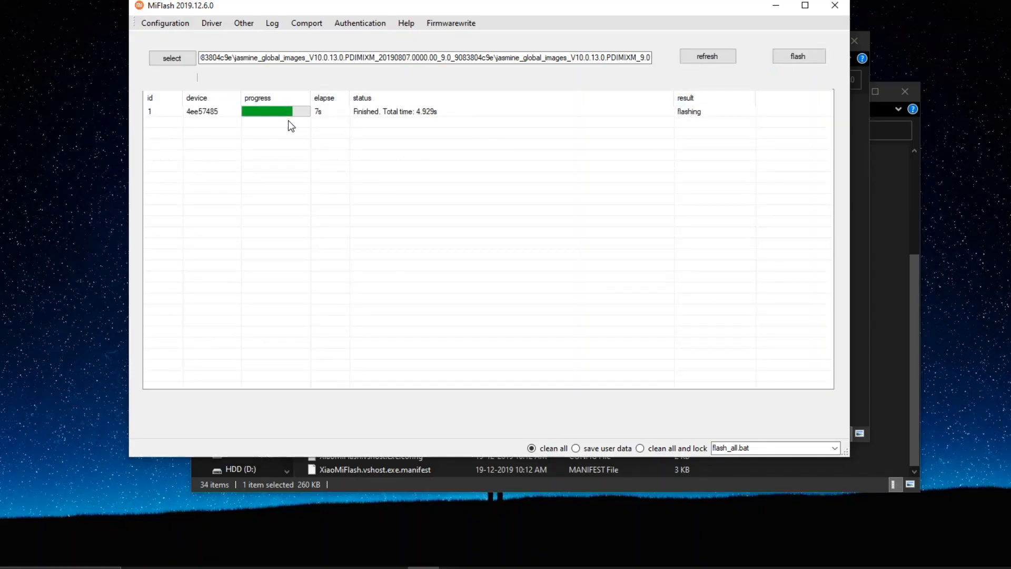